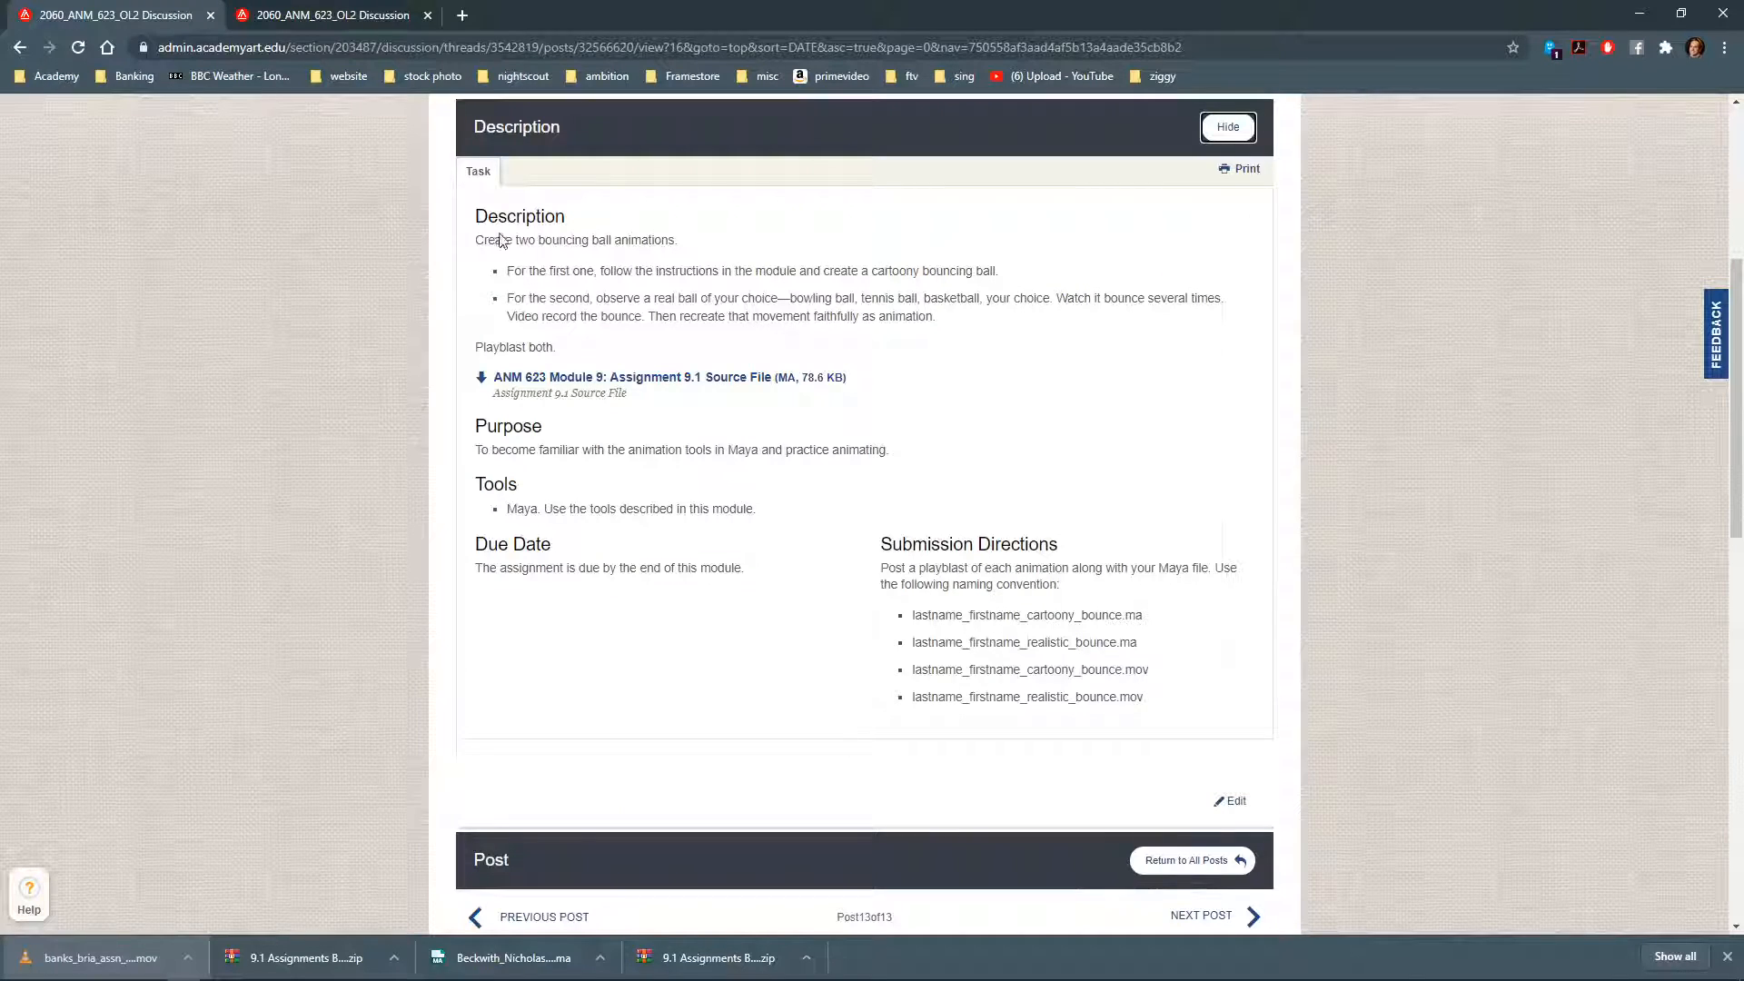
Highlight the realistic bounce directions, then scroll to the student's late MOV post.
left_click_drag(494, 239, 675, 239)
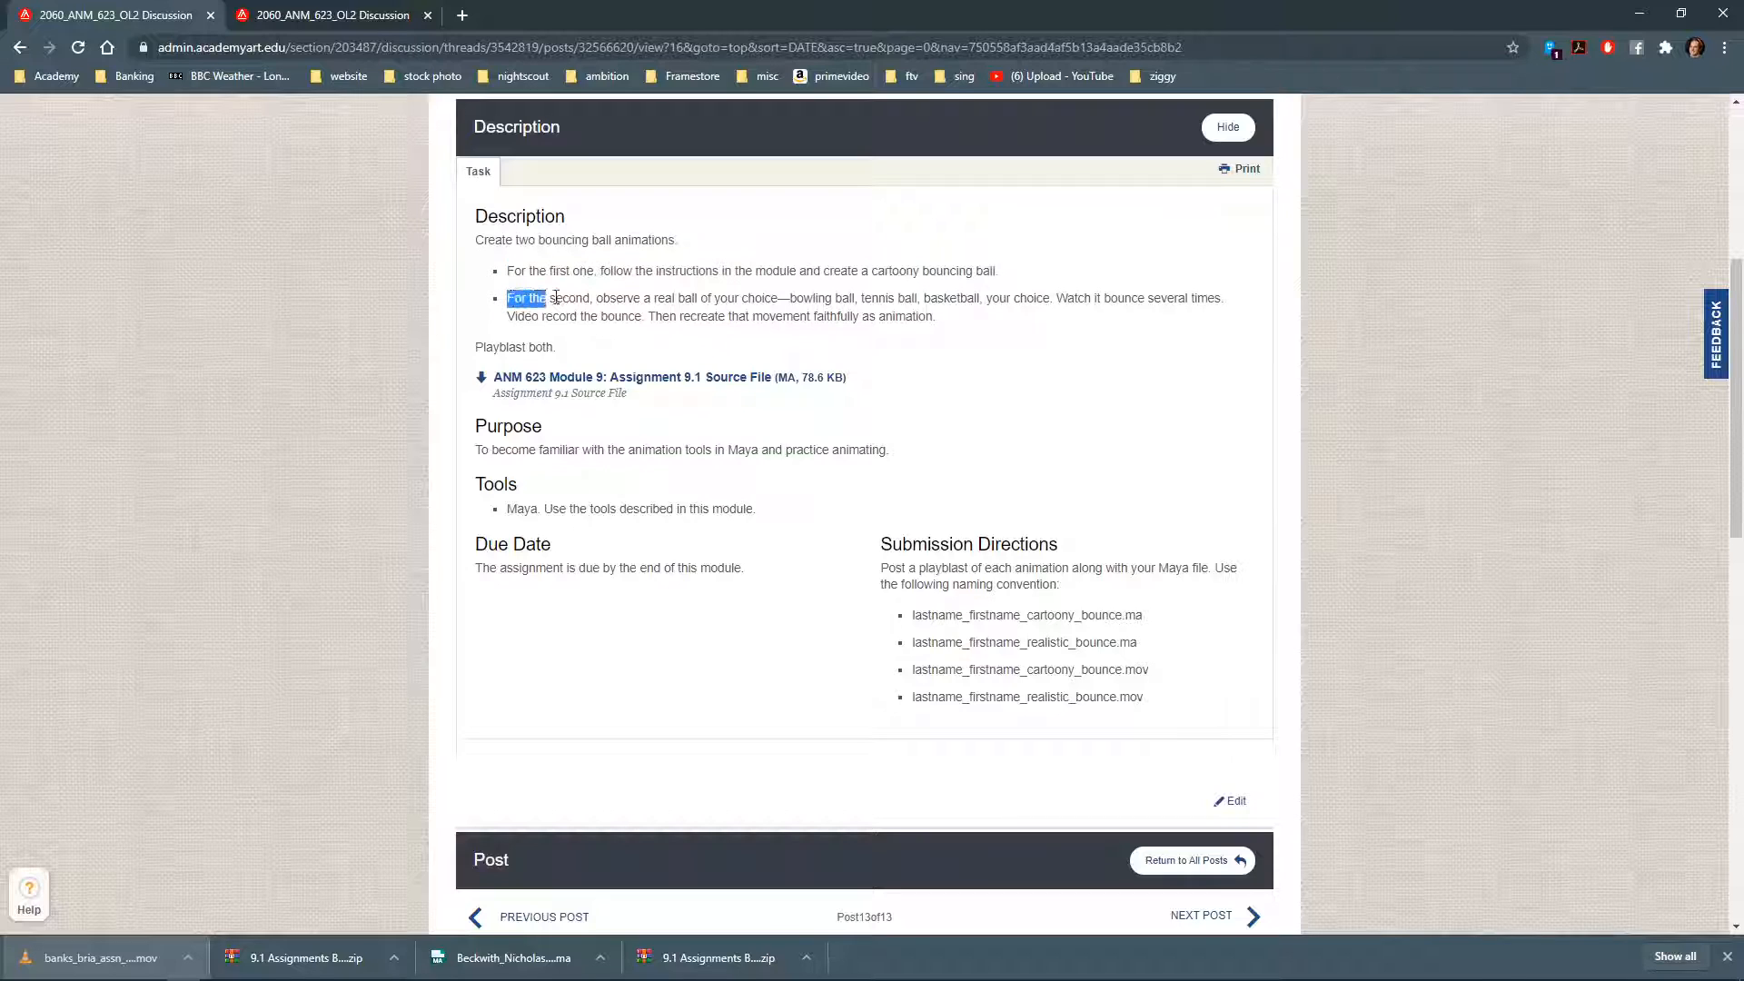
left_click_drag(506, 298, 962, 298)
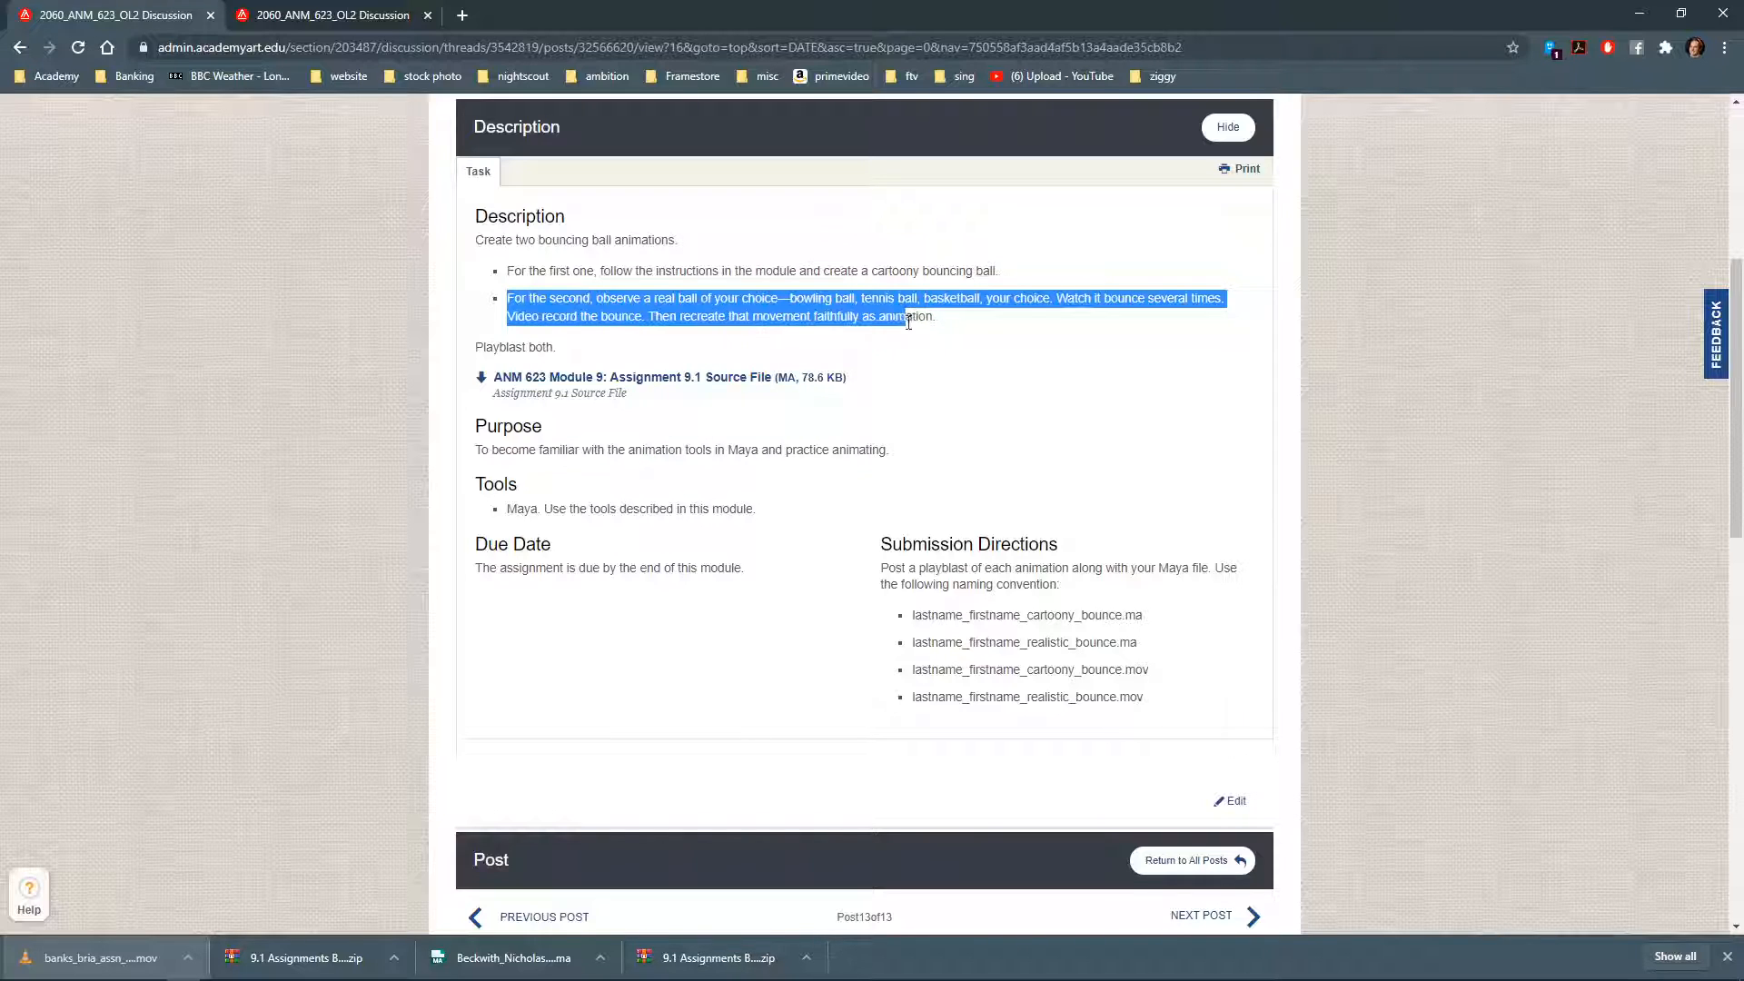
scroll("down", 3)
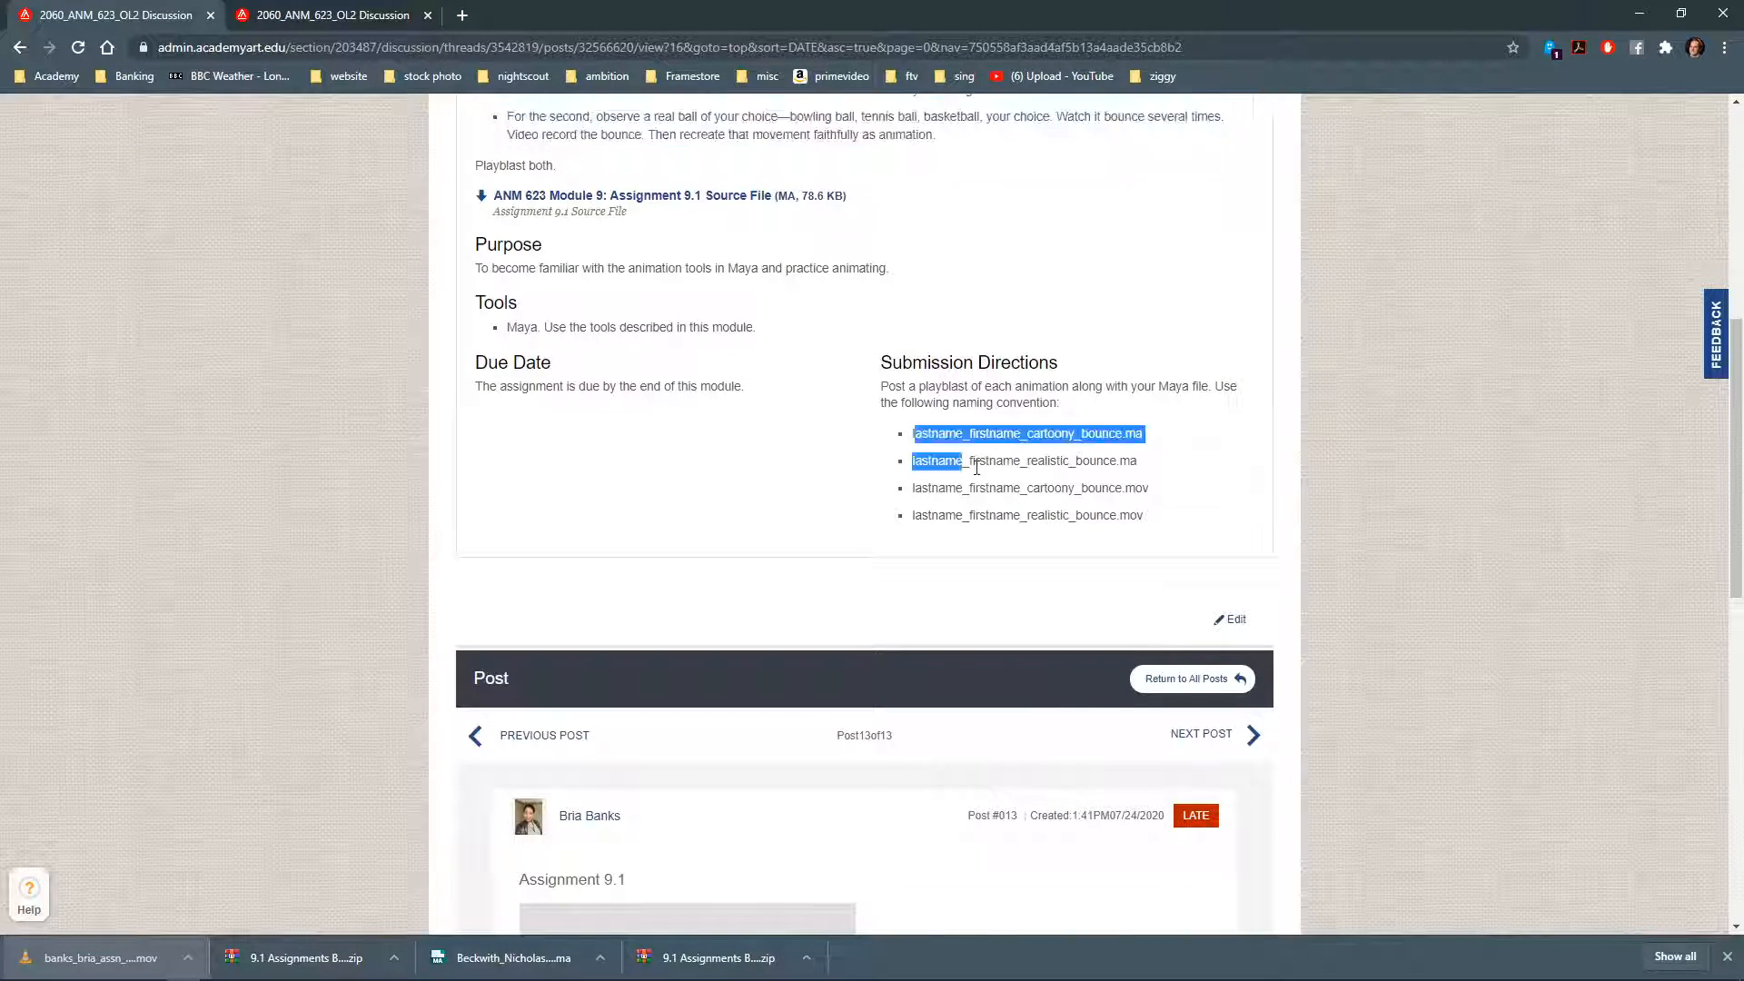
left_click(1140, 433)
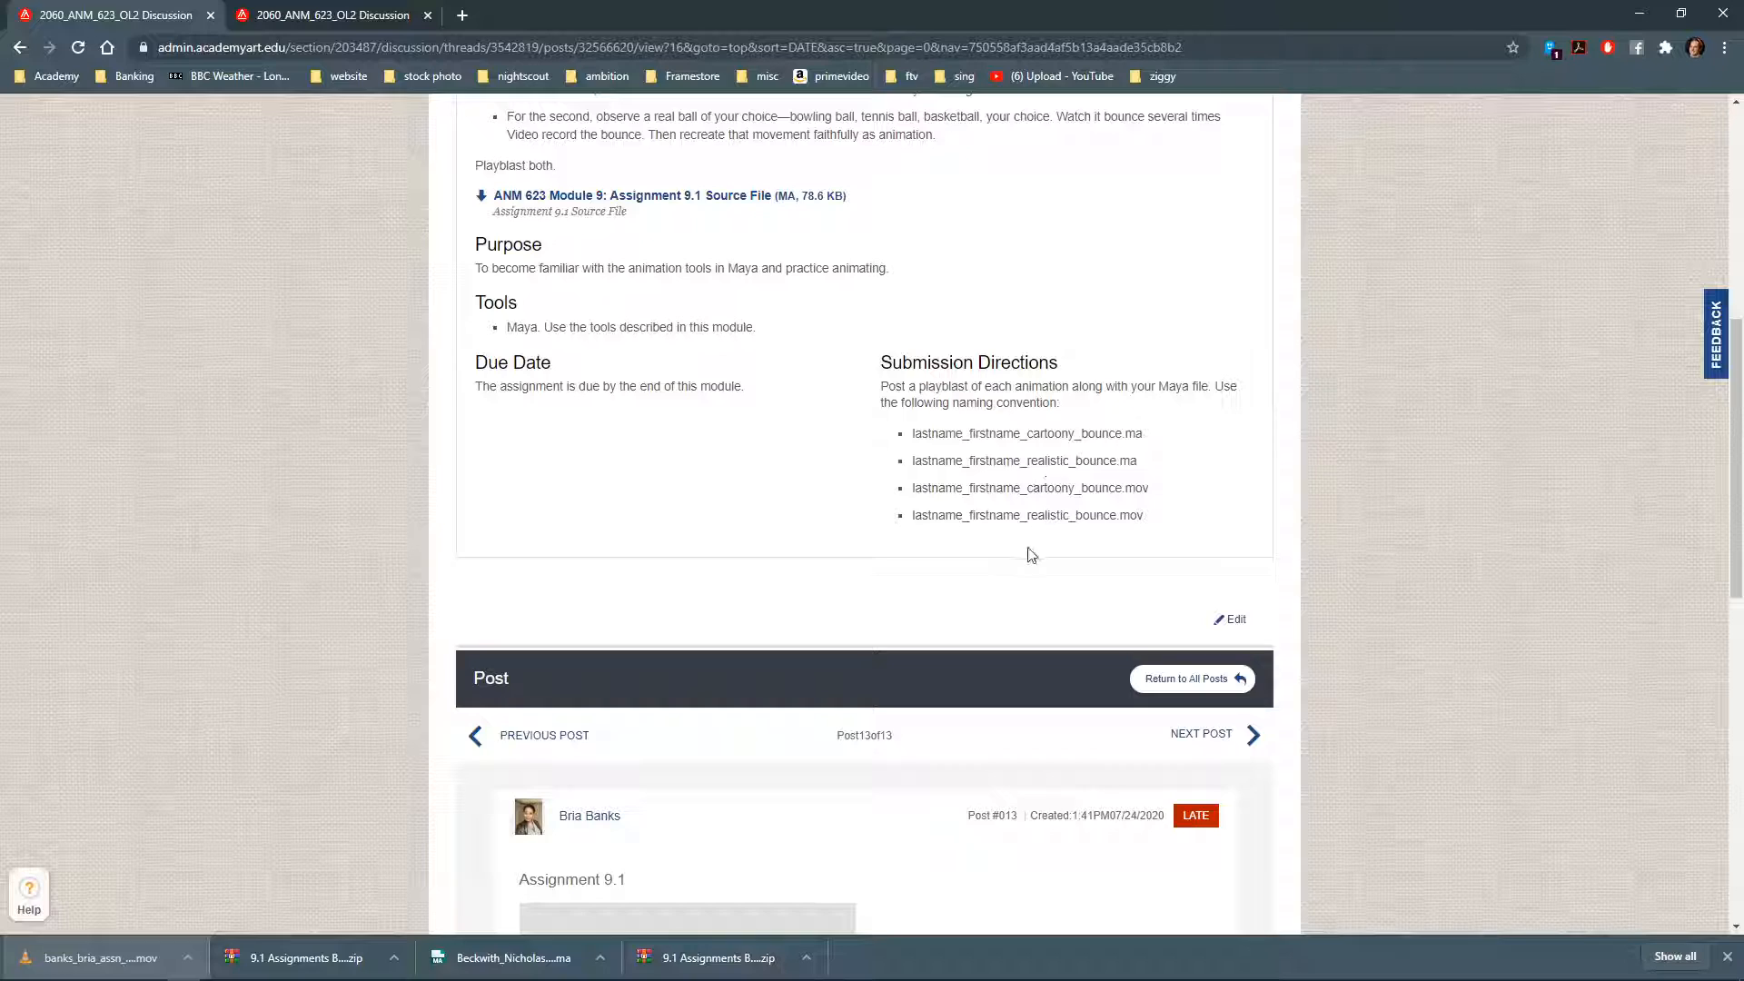
mouse_move(913, 515)
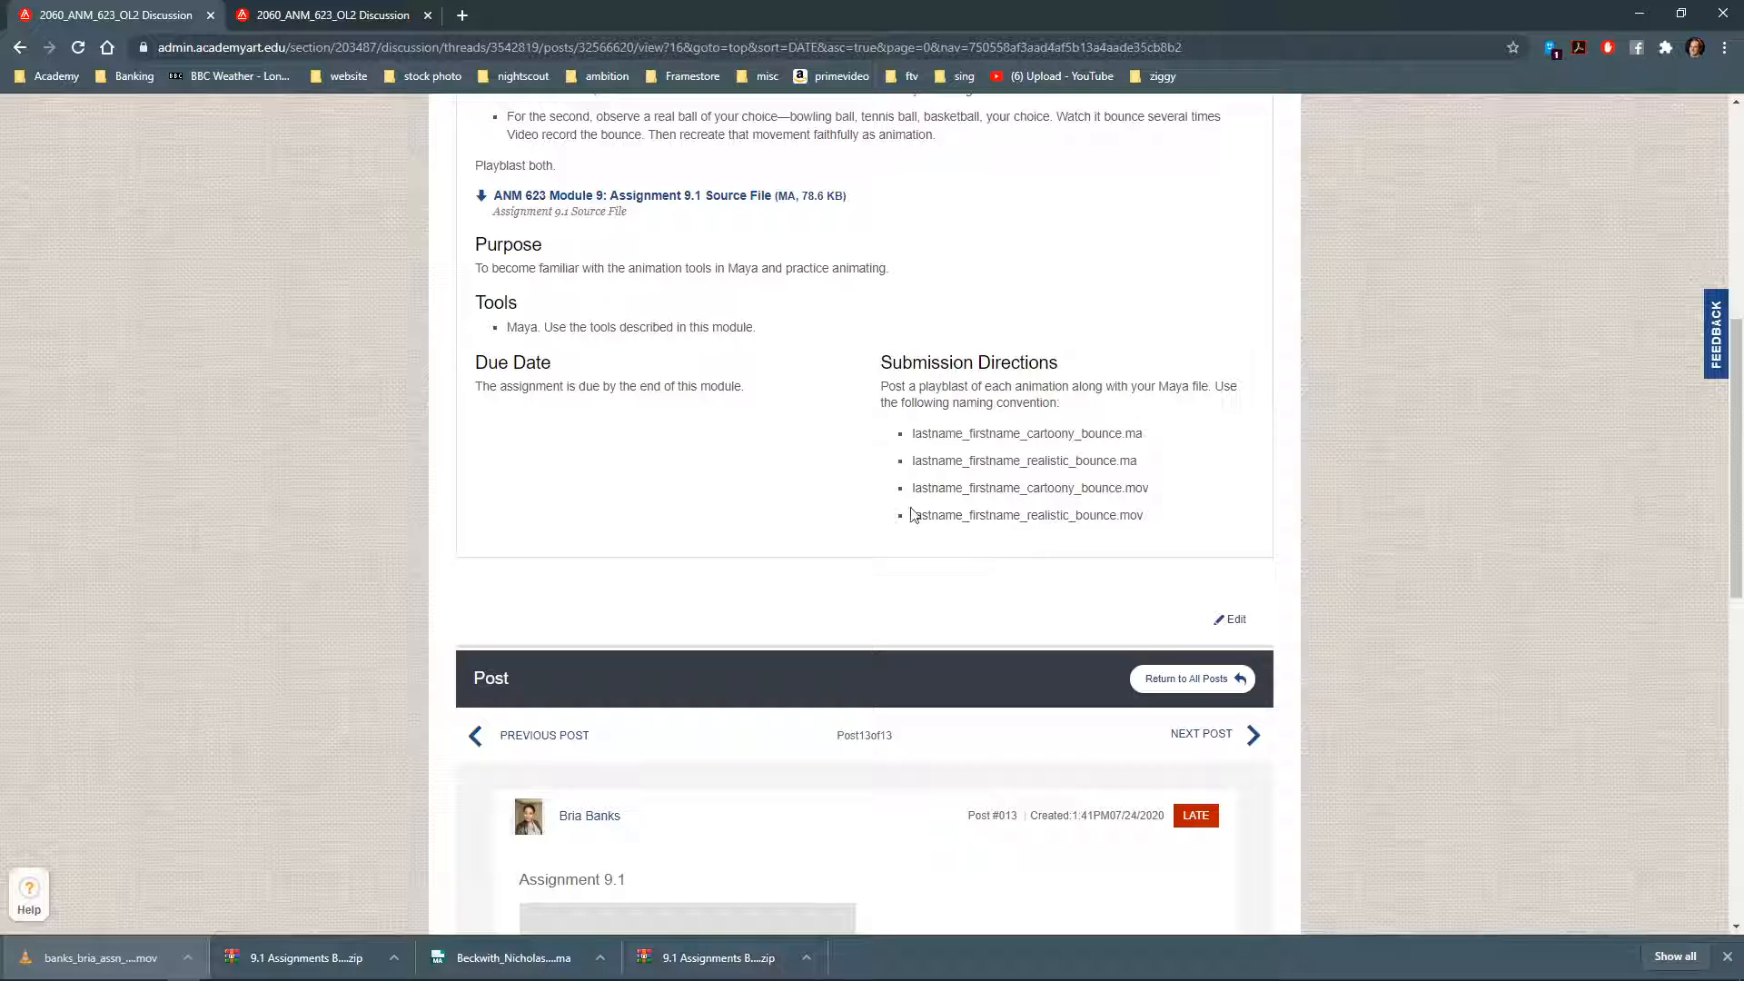
mouse_move(854, 188)
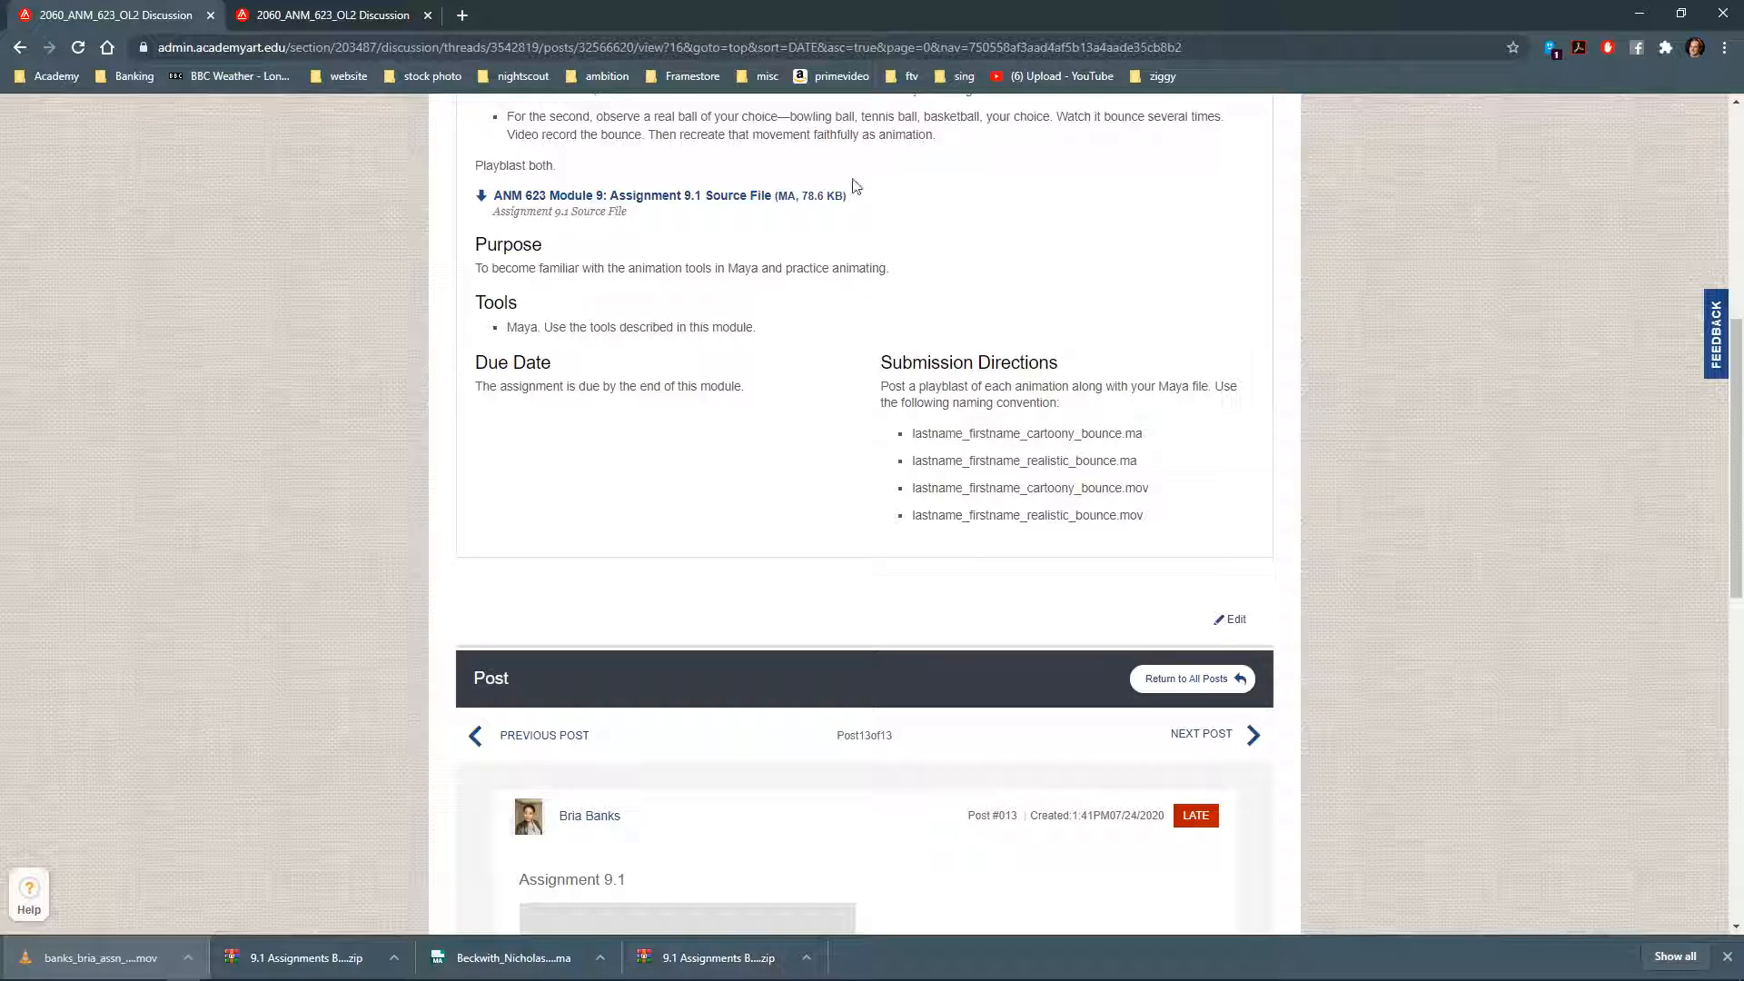
scroll("down", 3)
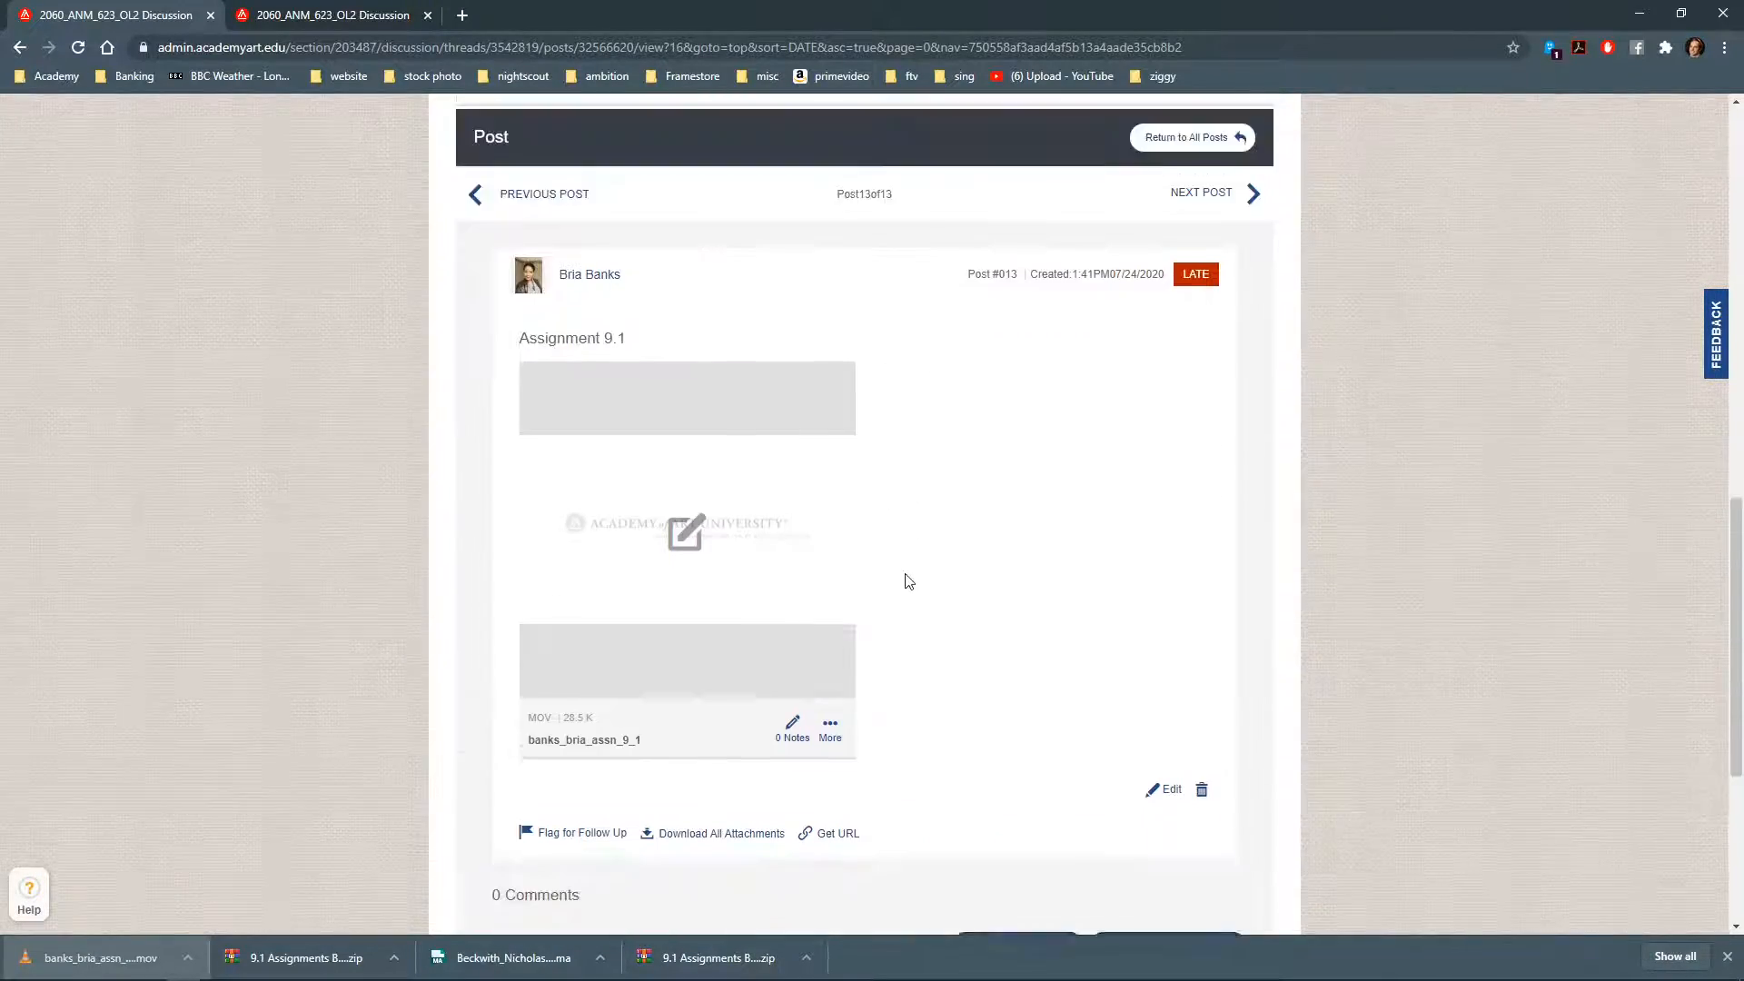